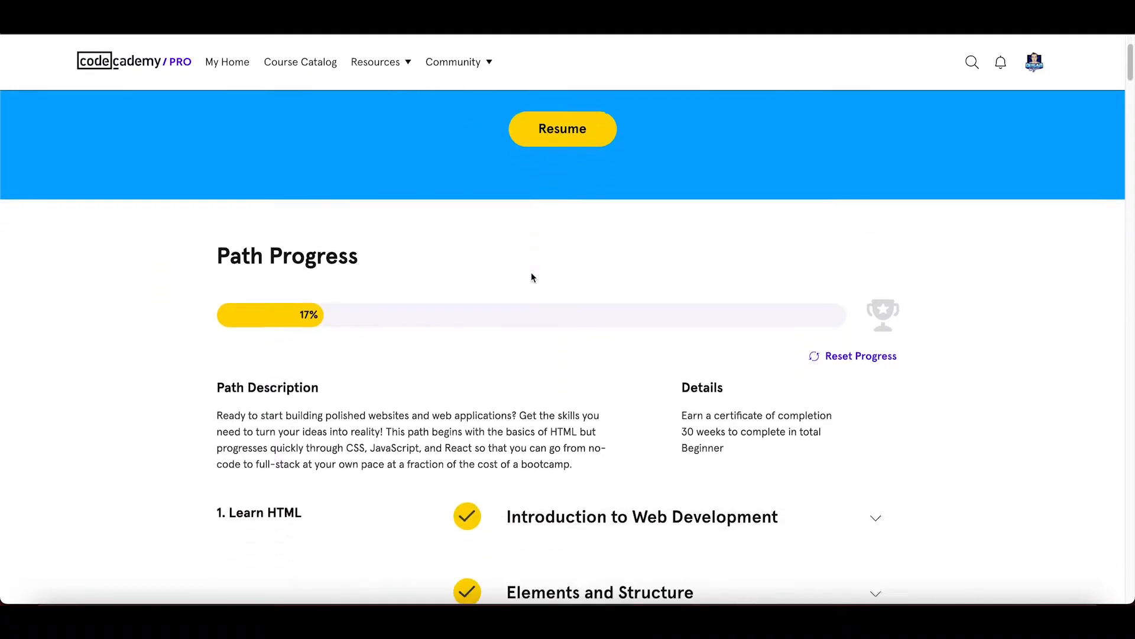
# Locate the Display and Positioning course and choose its CSS Display and Positioning lesson link.
pyautogui.scroll(-3)
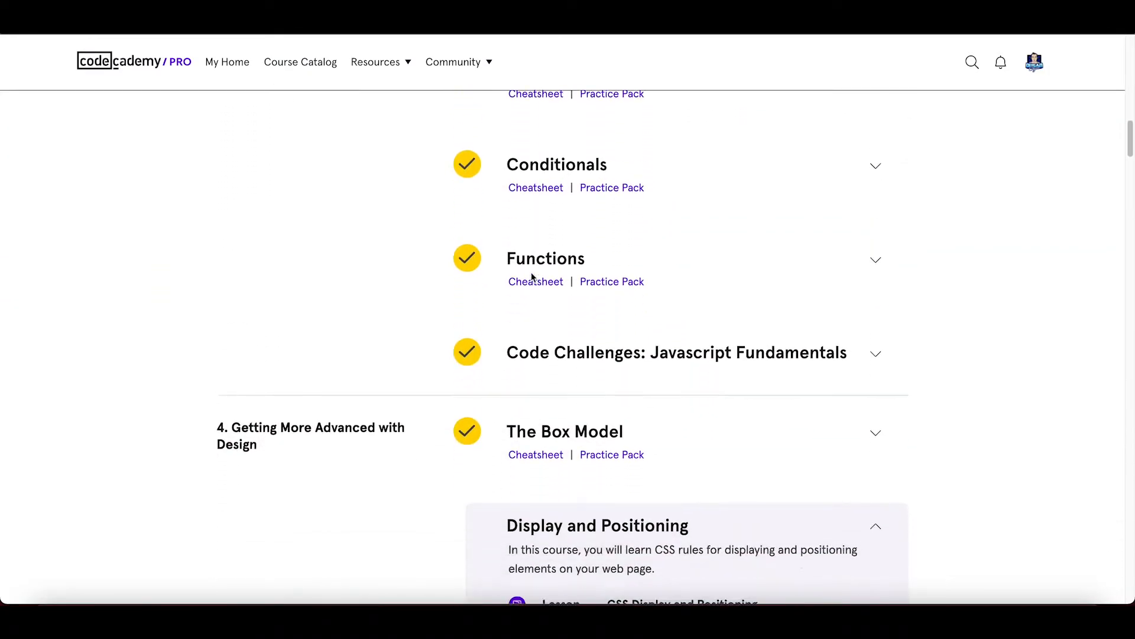
pyautogui.scroll(-3)
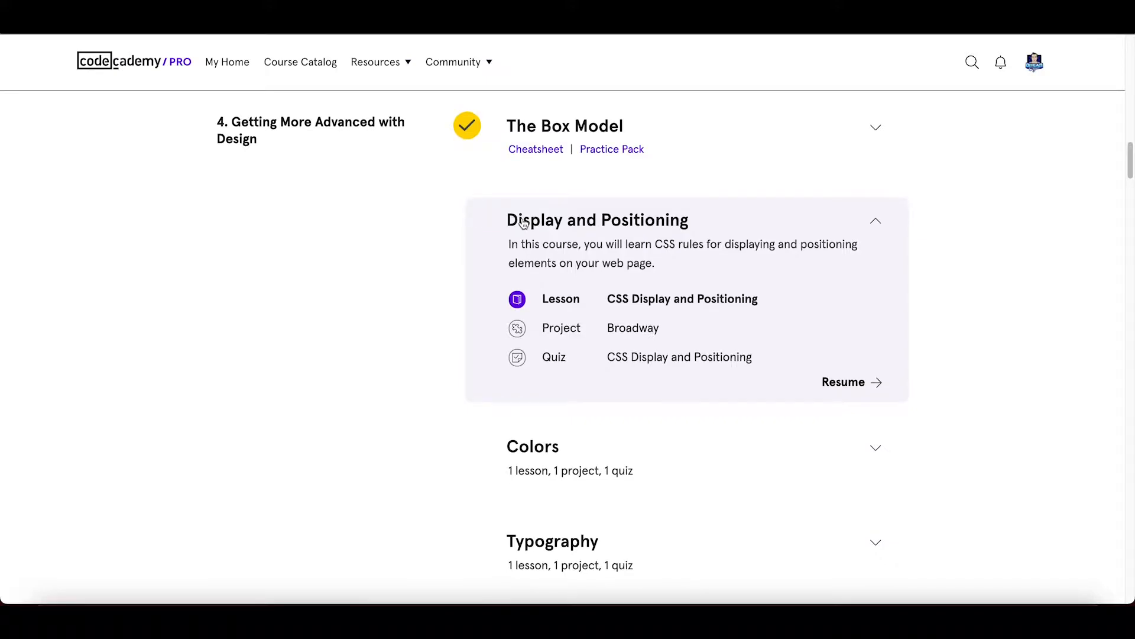
pyautogui.moveTo(623, 229)
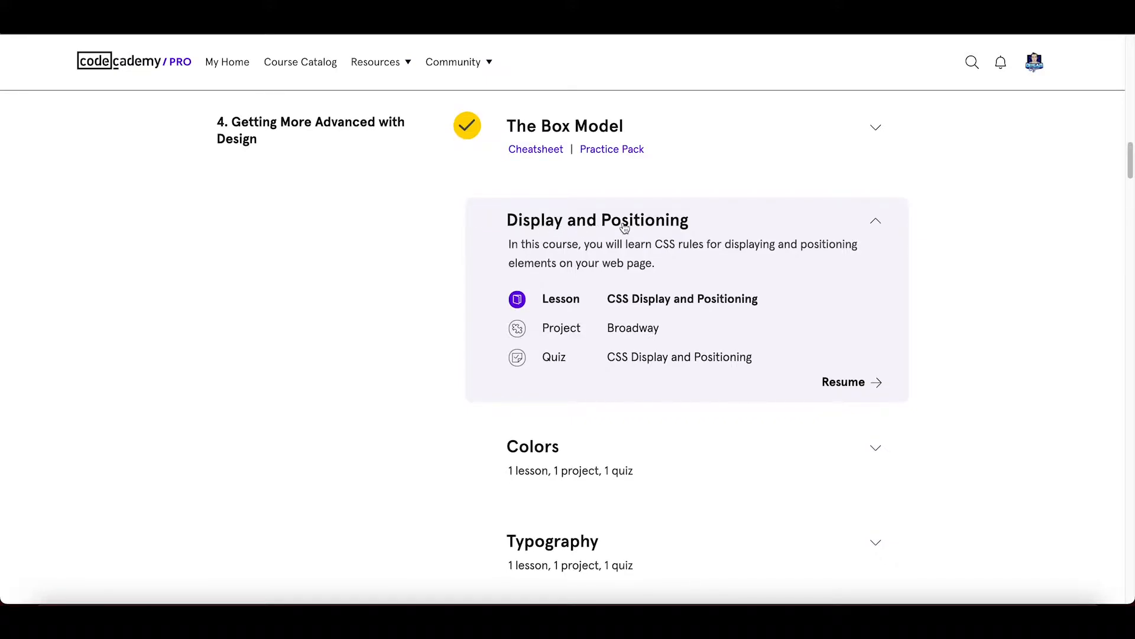
pyautogui.click(681, 298)
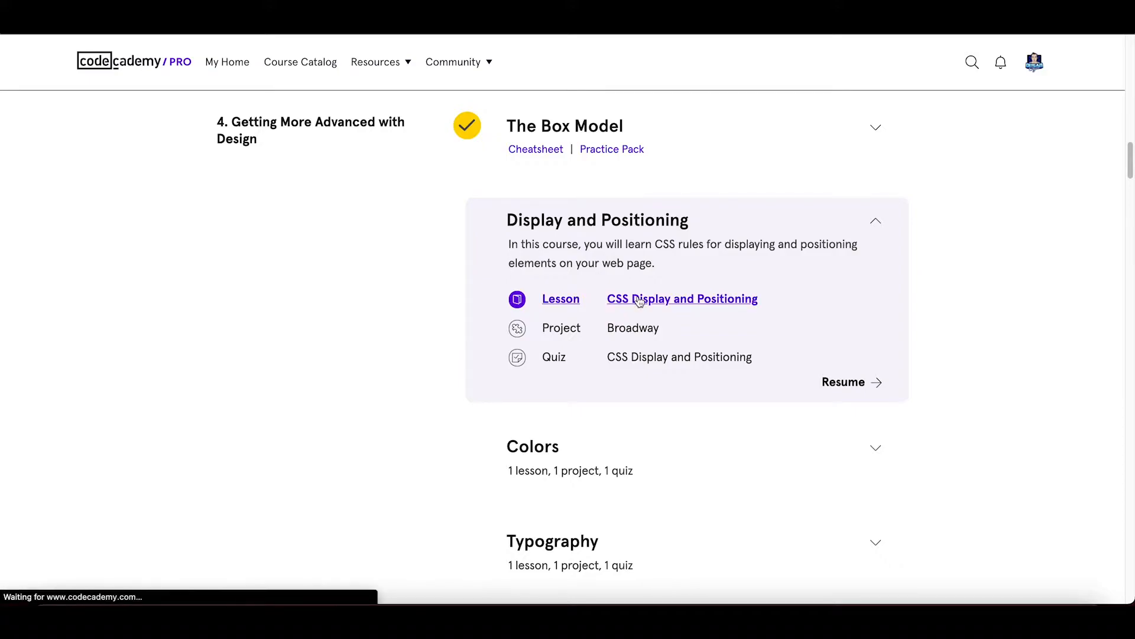
# Load the lesson workspace at the Flow of HTML exercise with the survey page code and preview.
pyautogui.click(681, 298)
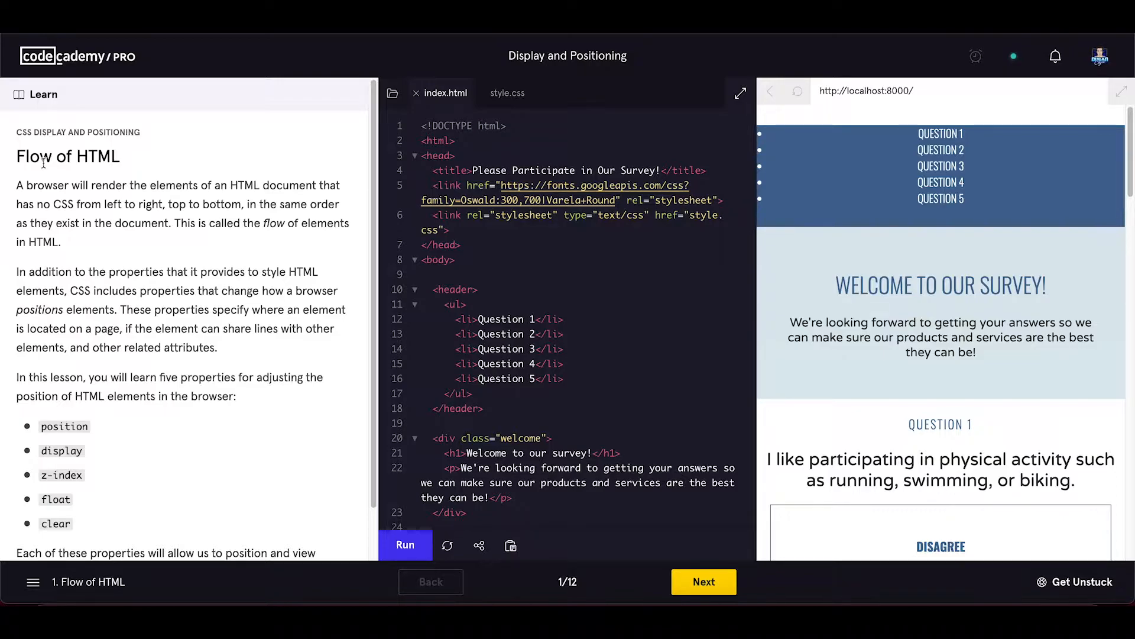
pyautogui.moveTo(72, 198)
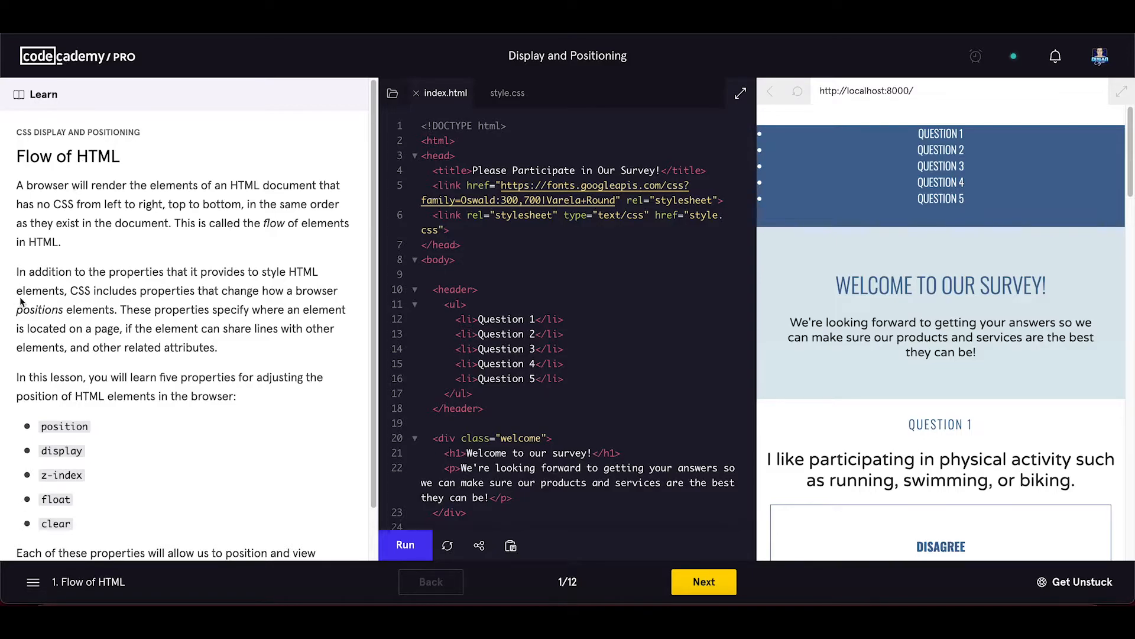
pyautogui.scroll(-3)
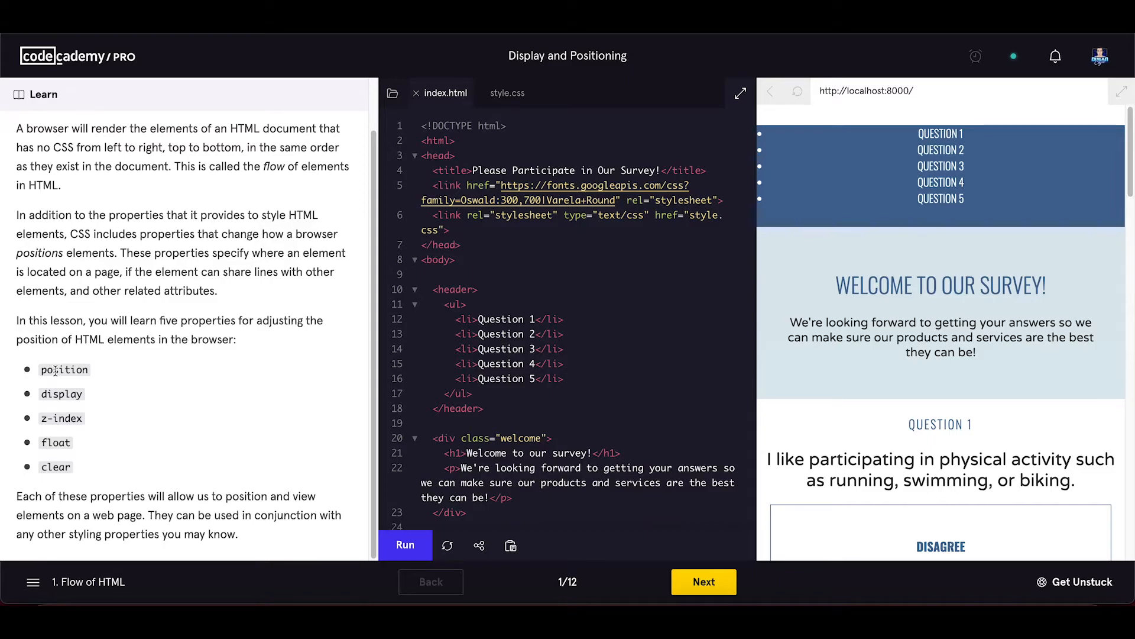
pyautogui.doubleClick(62, 392)
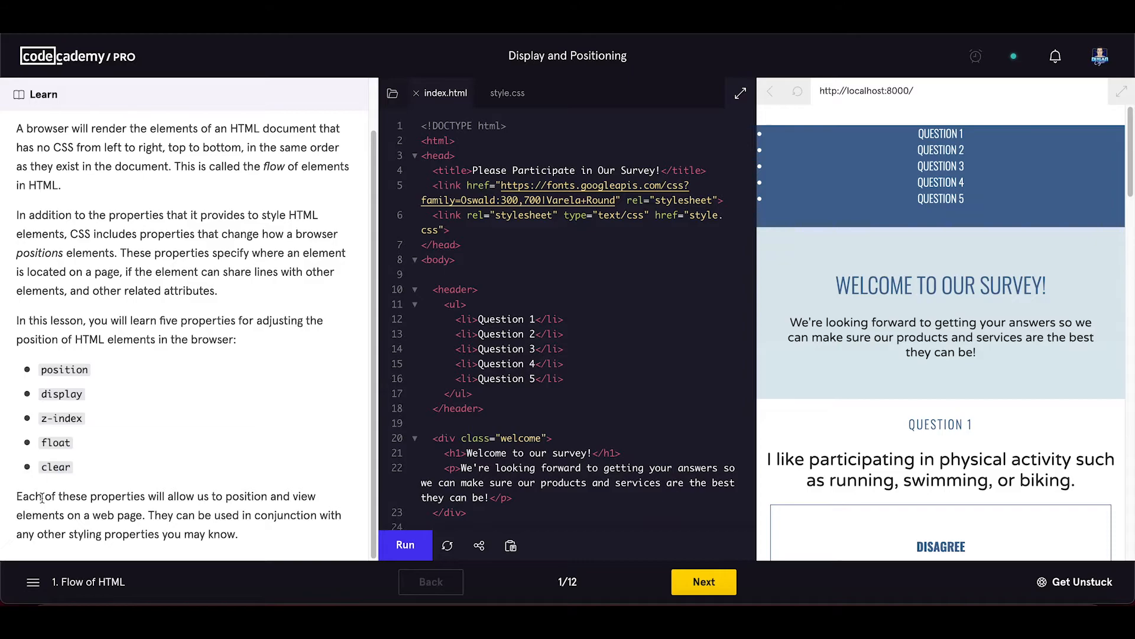
pyautogui.moveTo(100, 482)
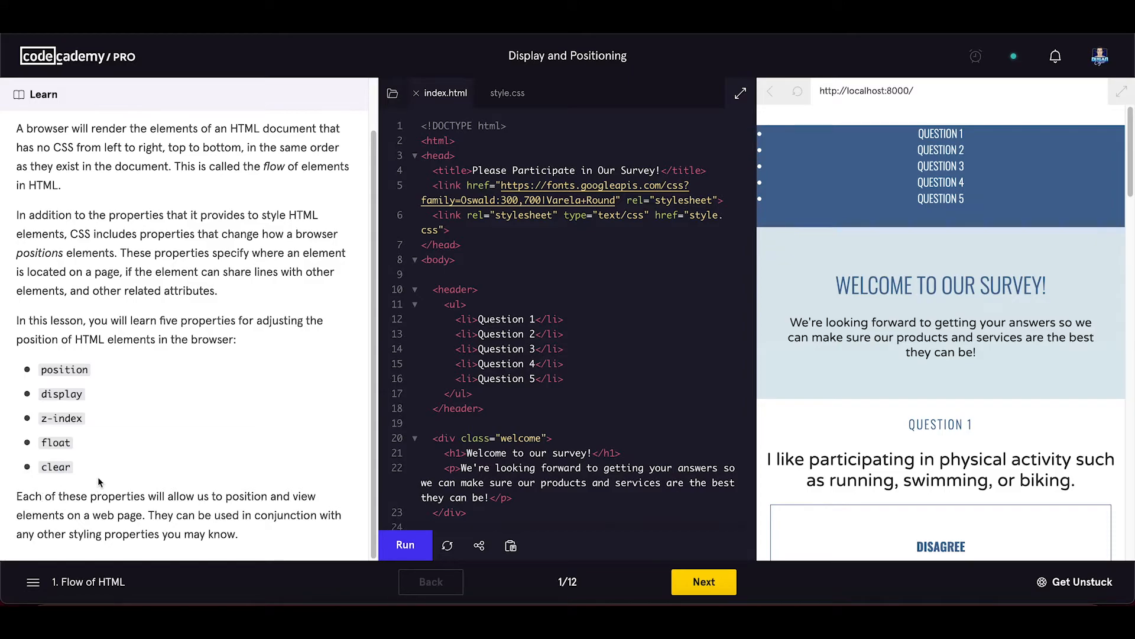